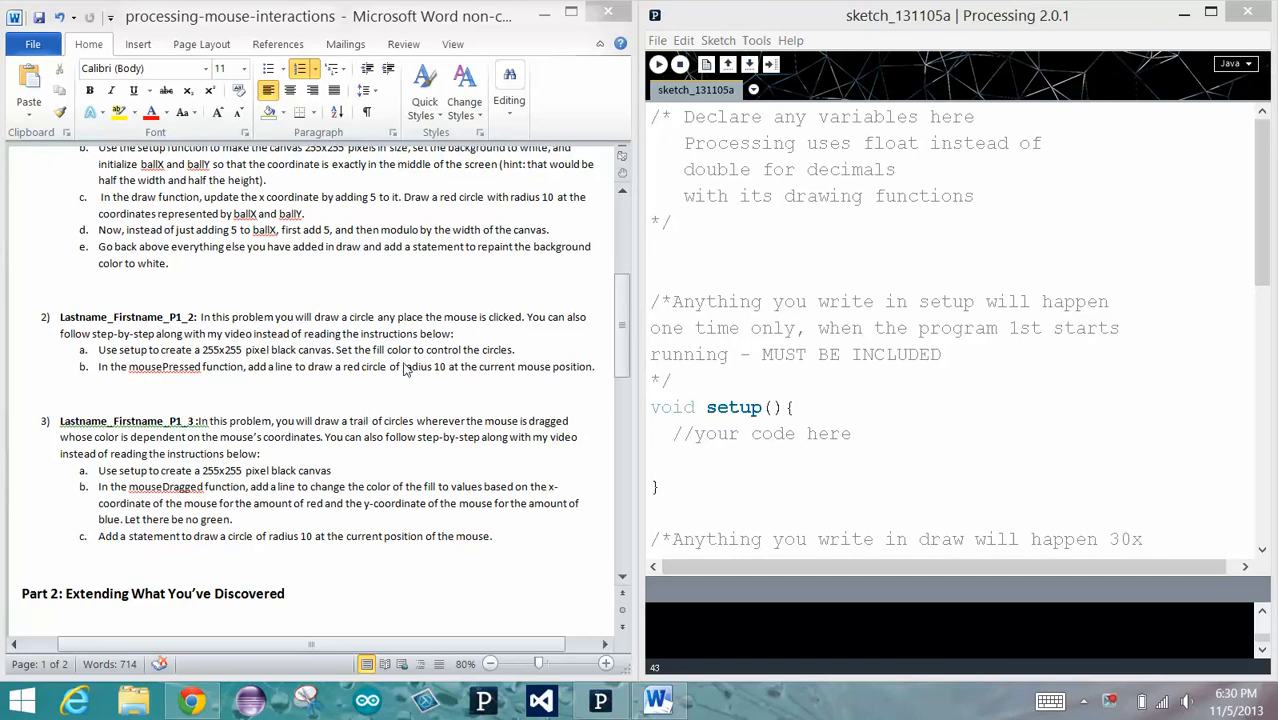
pyautogui.moveTo(384, 362)
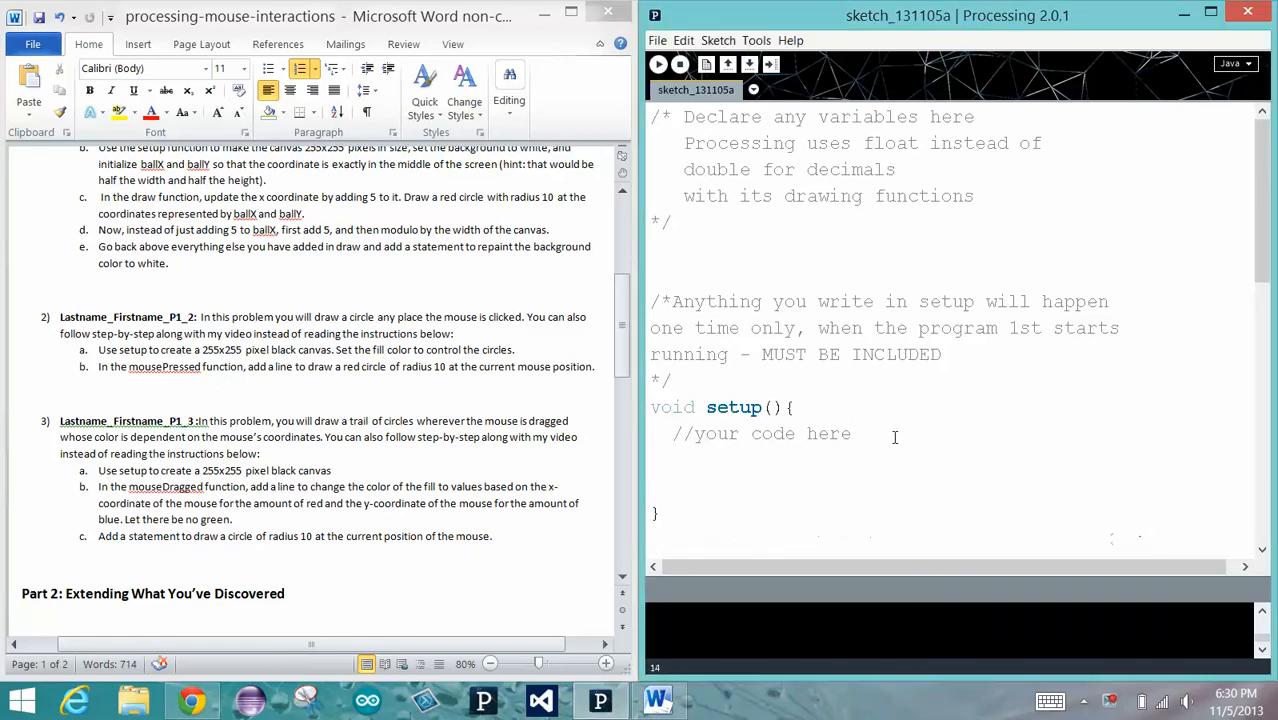
# Write setup() to create a 255x255 canvas with background(0) for black
pyautogui.write('size(255,25')
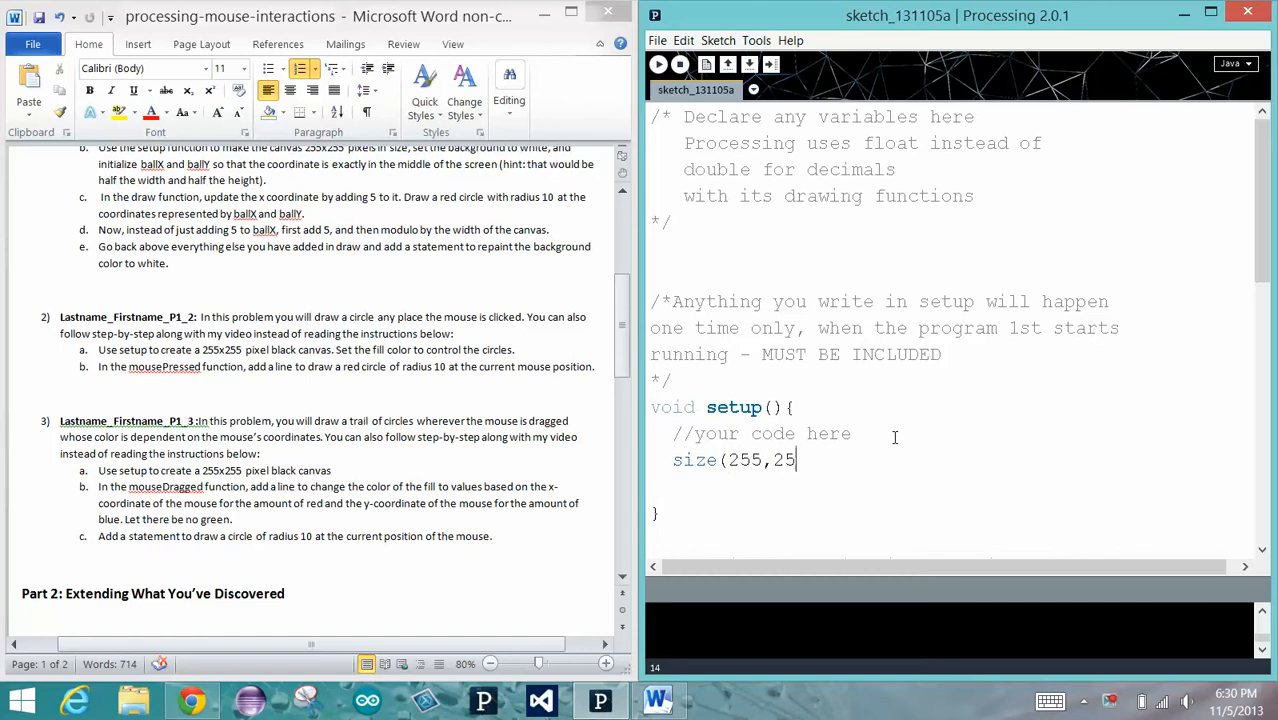
pyautogui.write('5);')
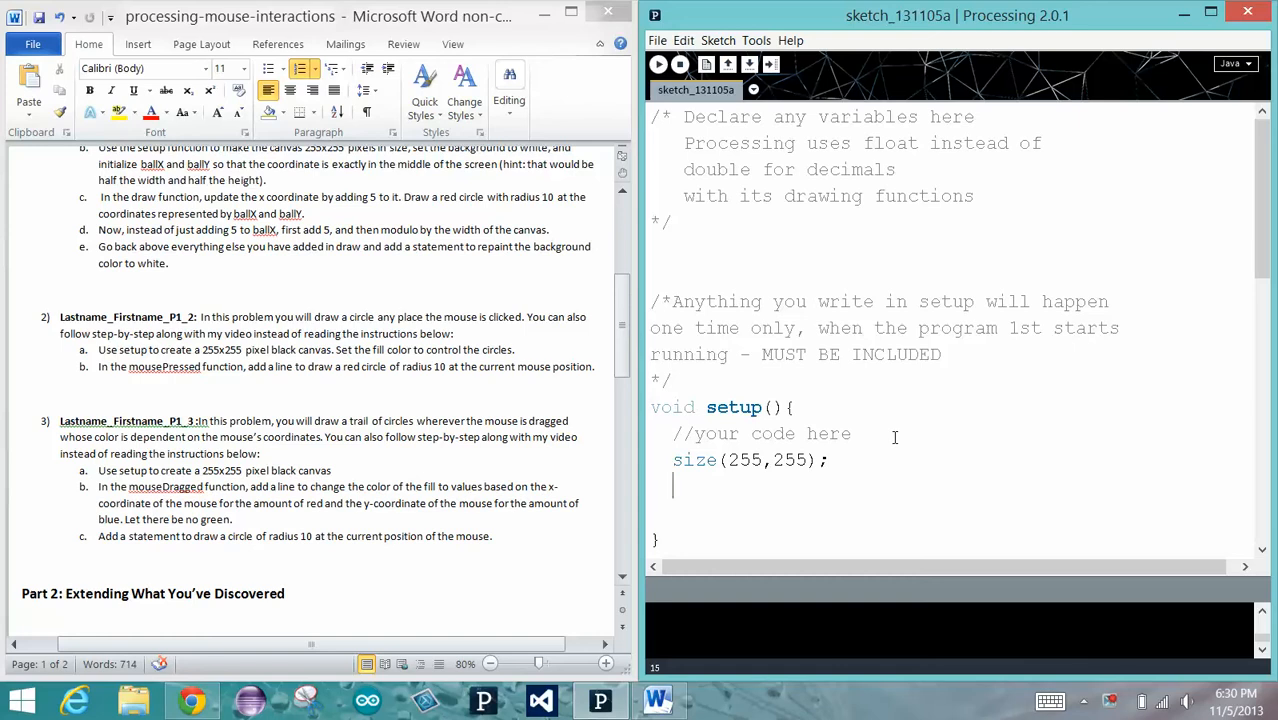
pyautogui.write('background(')
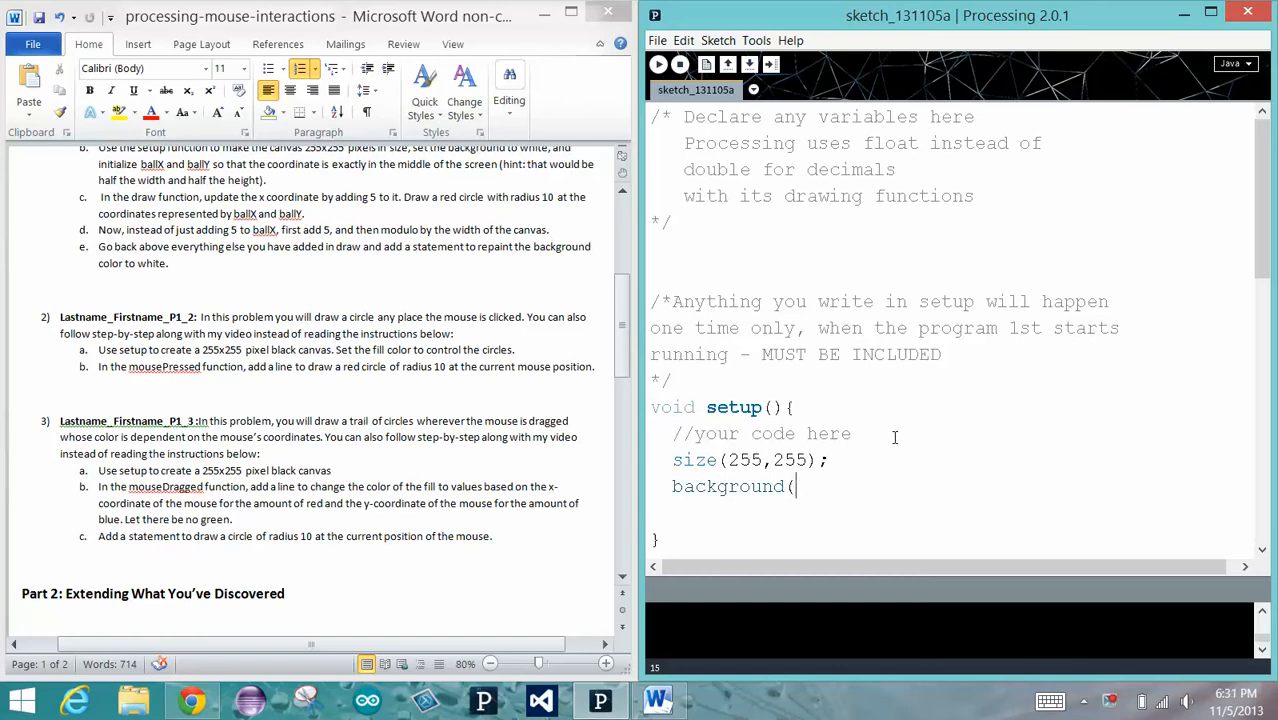
pyautogui.write('0);')
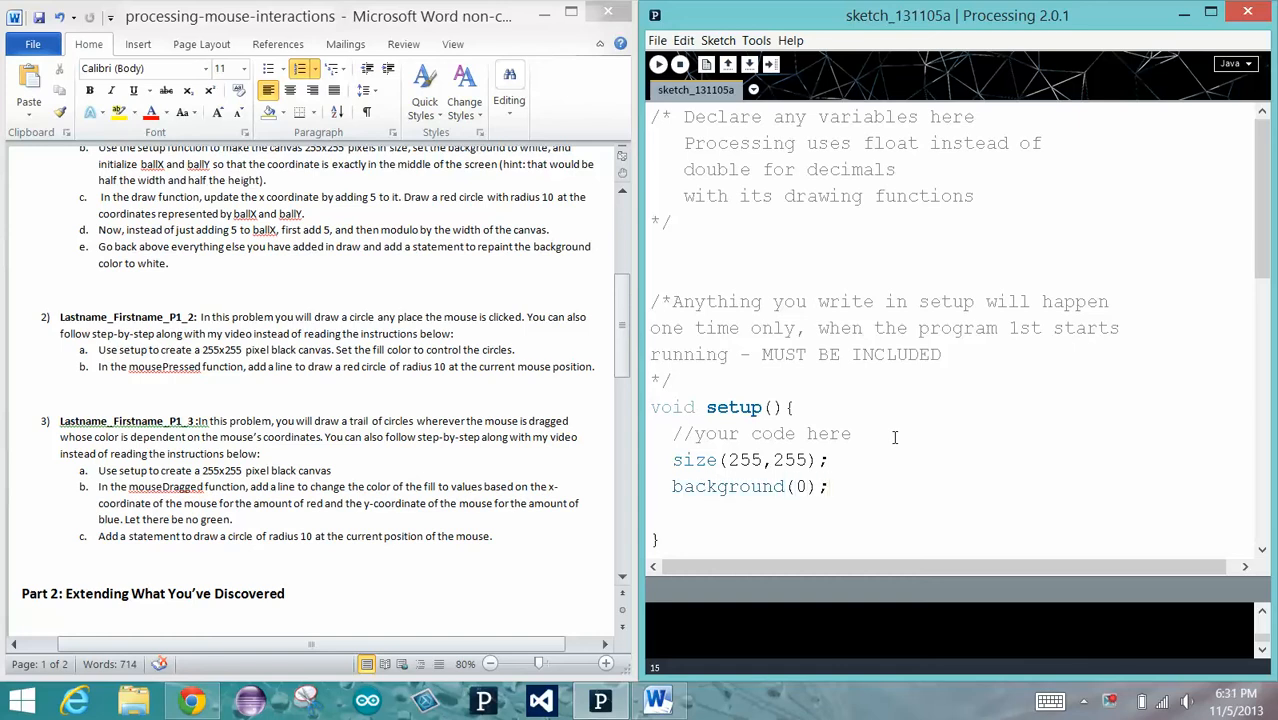
pyautogui.moveTo(248, 368)
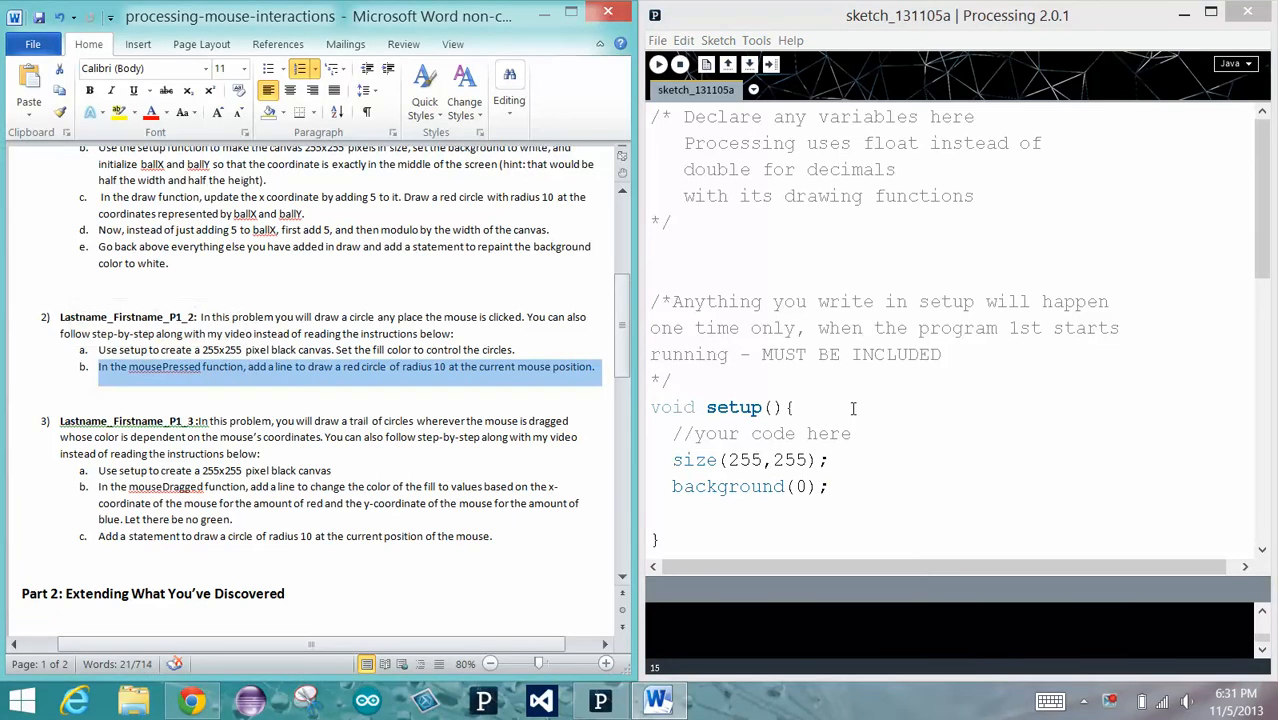
pyautogui.moveTo(908, 424)
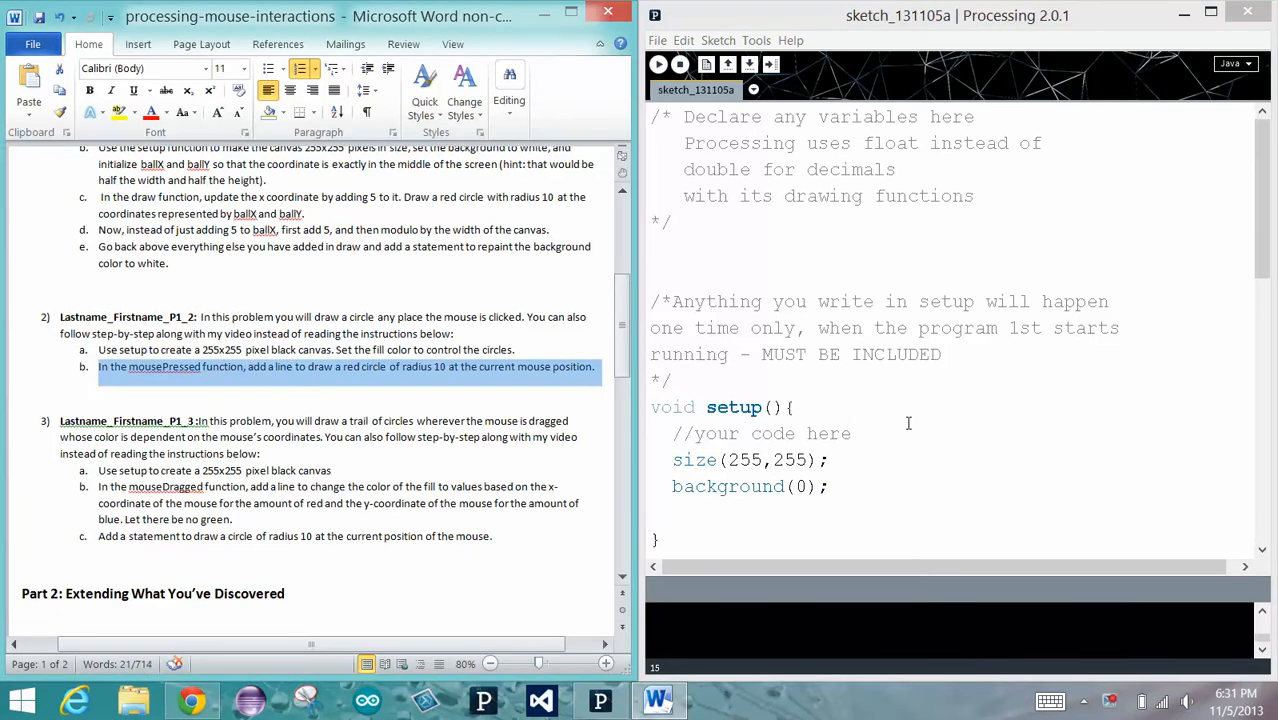
# Give mousePressed() a red fill with fill(255,0,0)
pyautogui.scroll(-3)
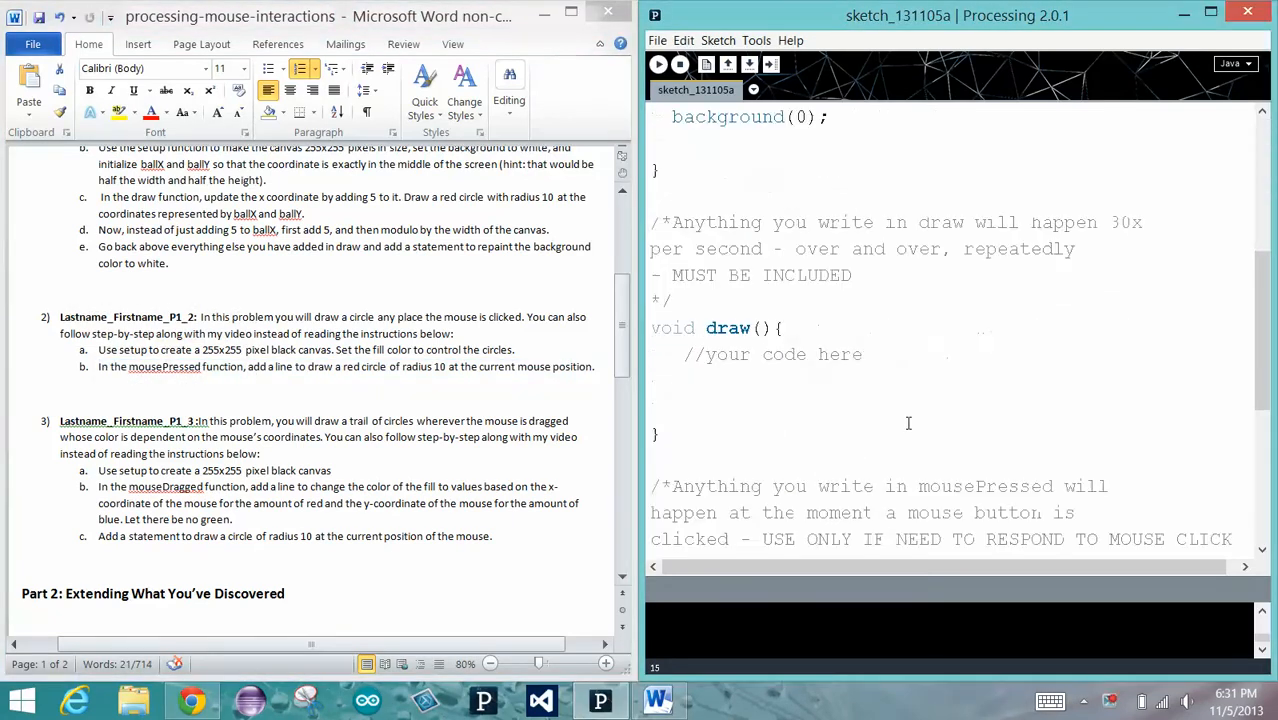
pyautogui.scroll(-3)
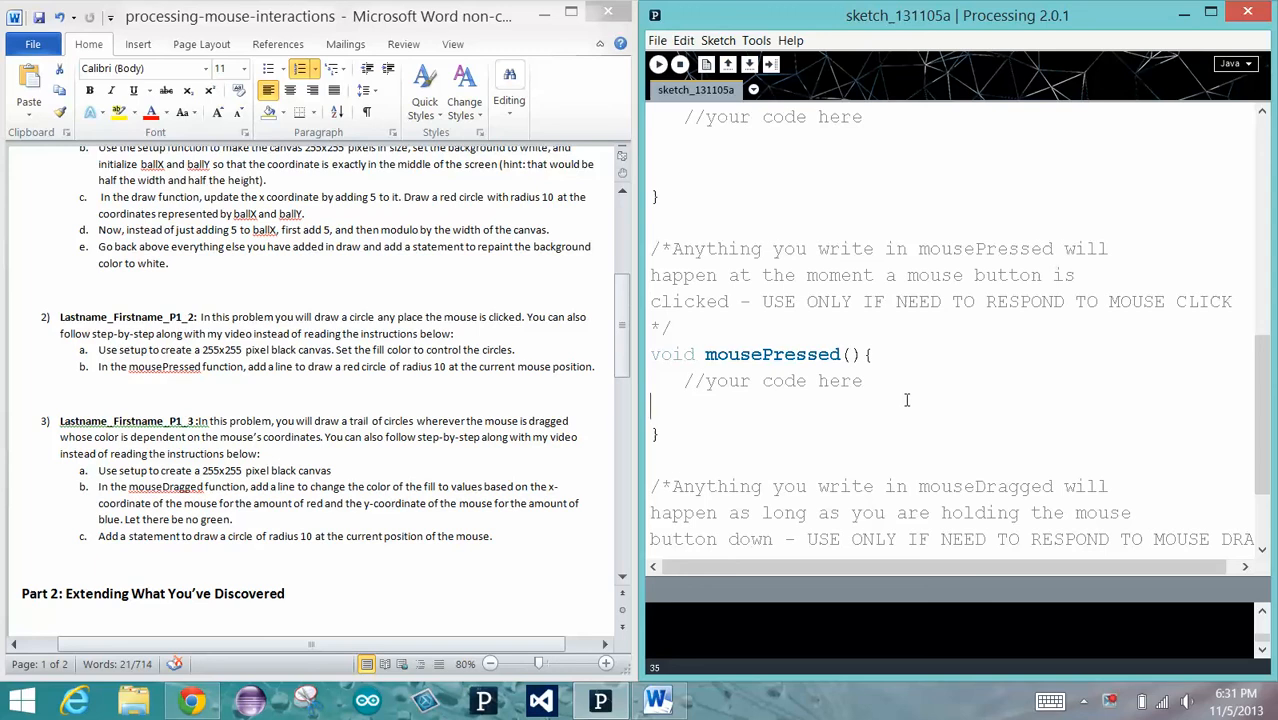
pyautogui.write('fill(')
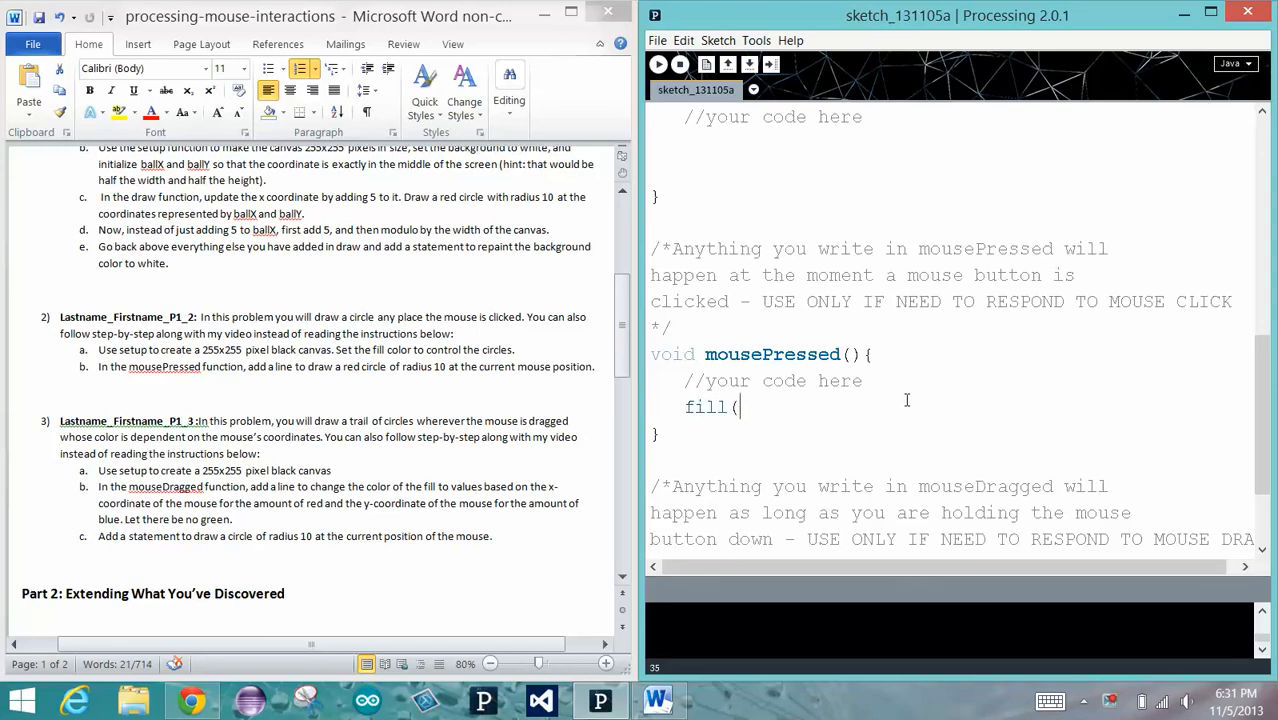
pyautogui.write('255,0,0')
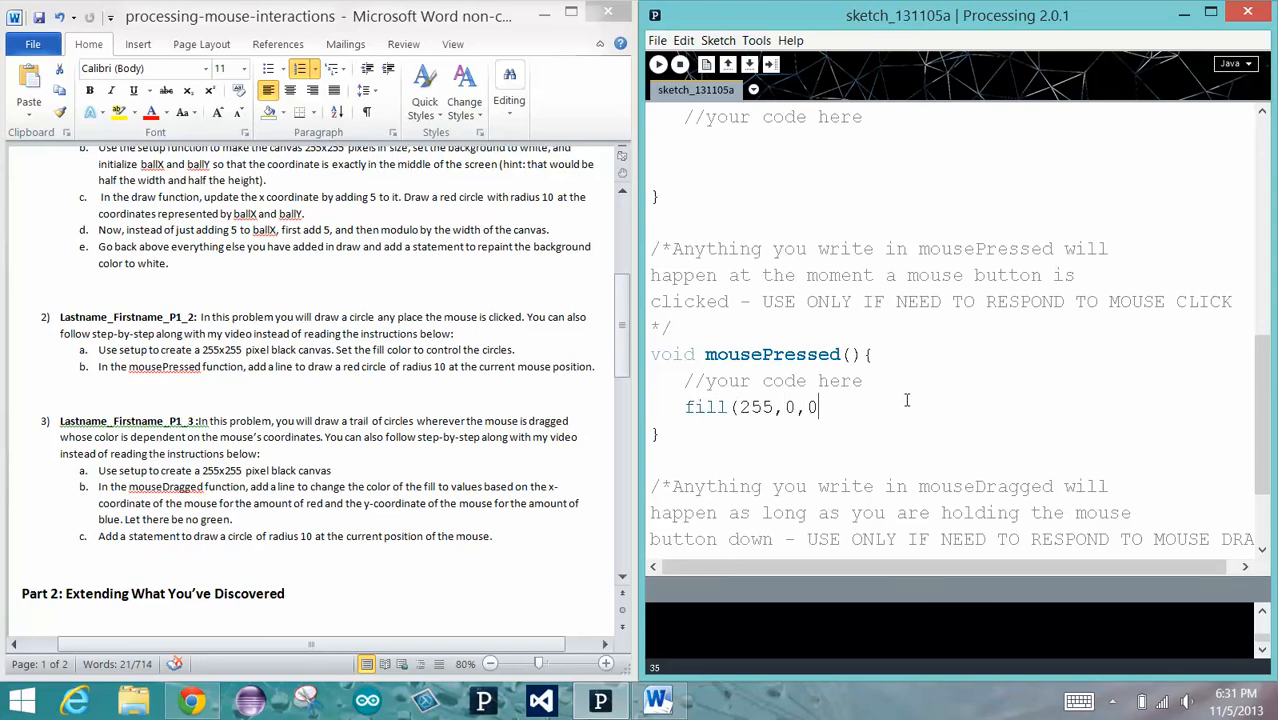
pyautogui.write(');')
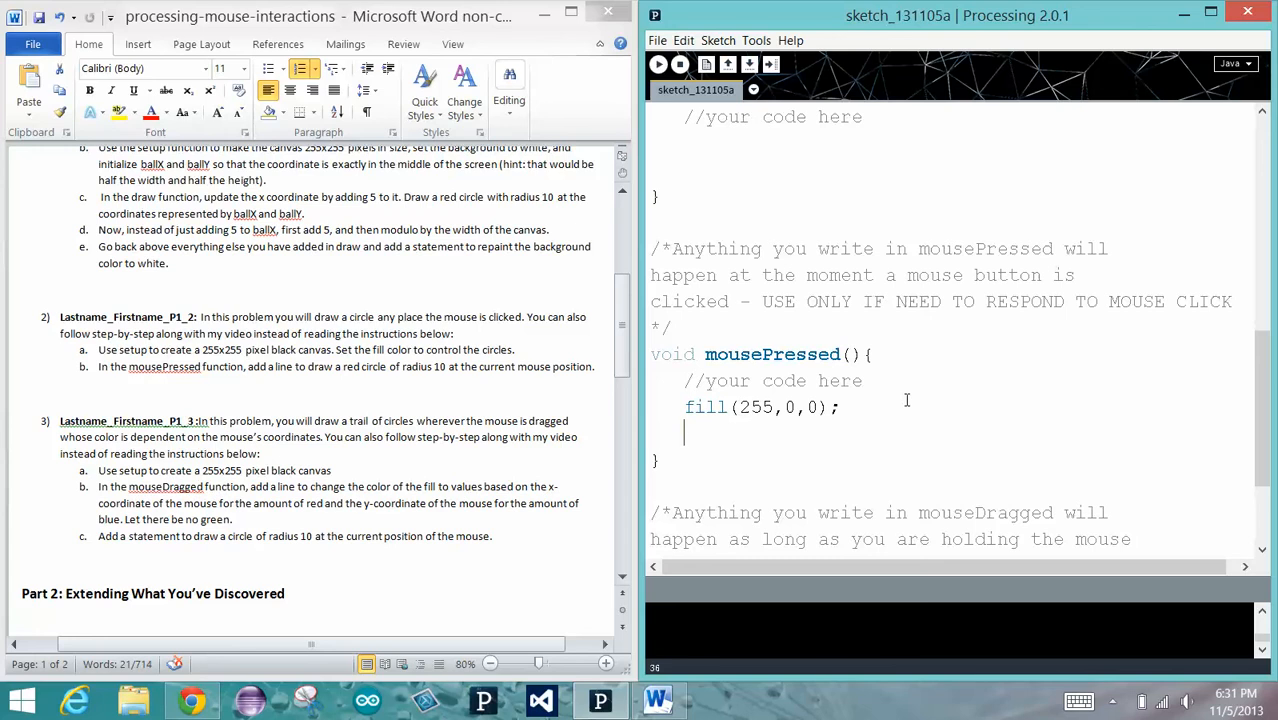
# Draw an ellipse at mouseX, mouseY inside mousePressed()
pyautogui.write('ellipse')
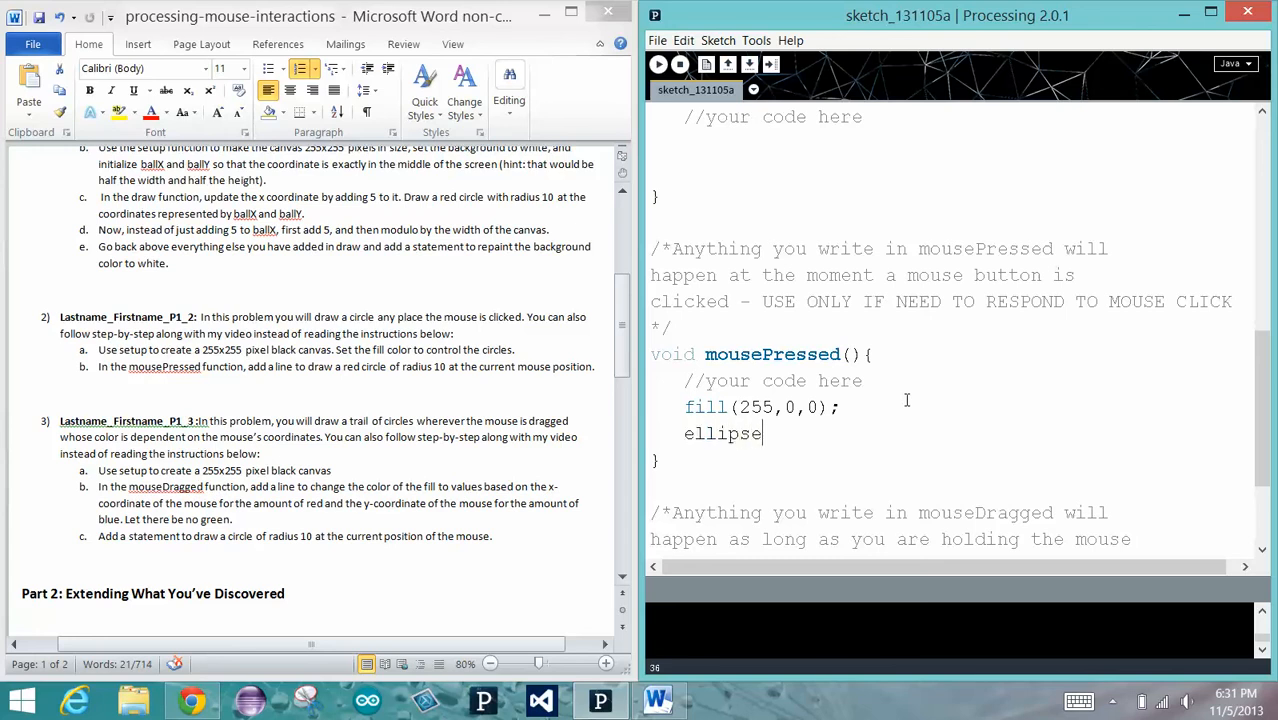
pyautogui.write('(')
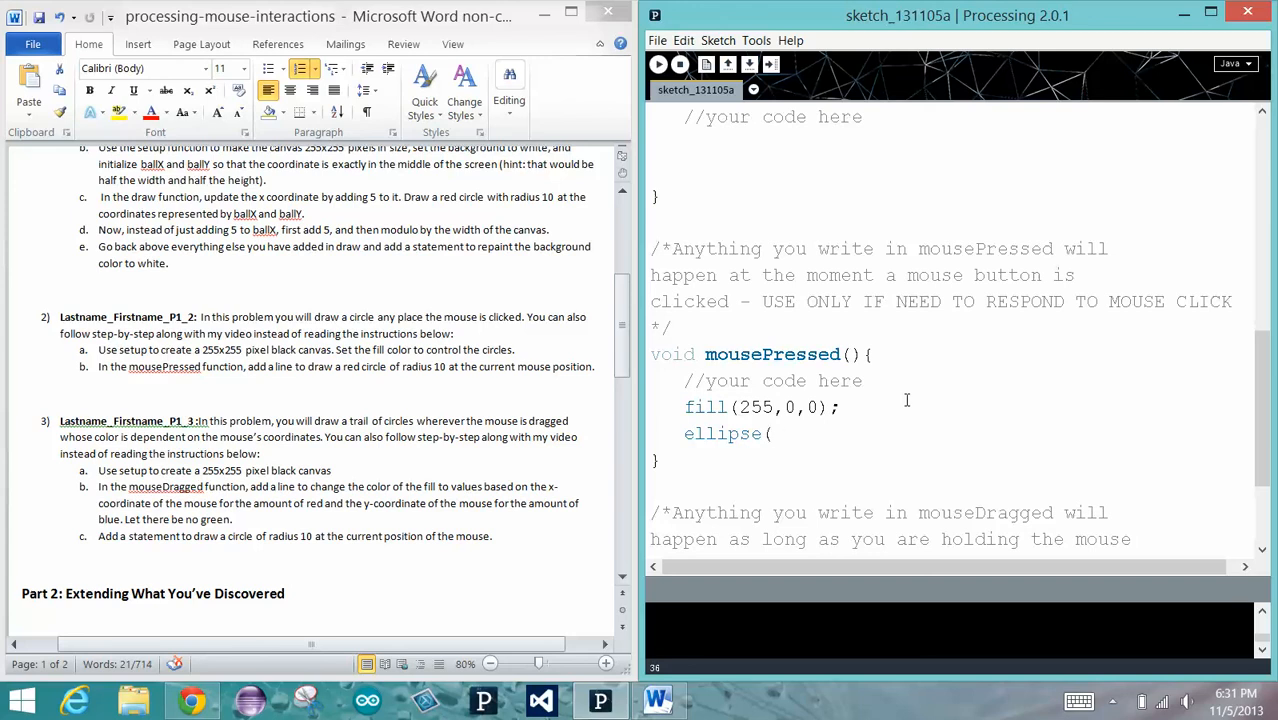
pyautogui.write('mouseX')
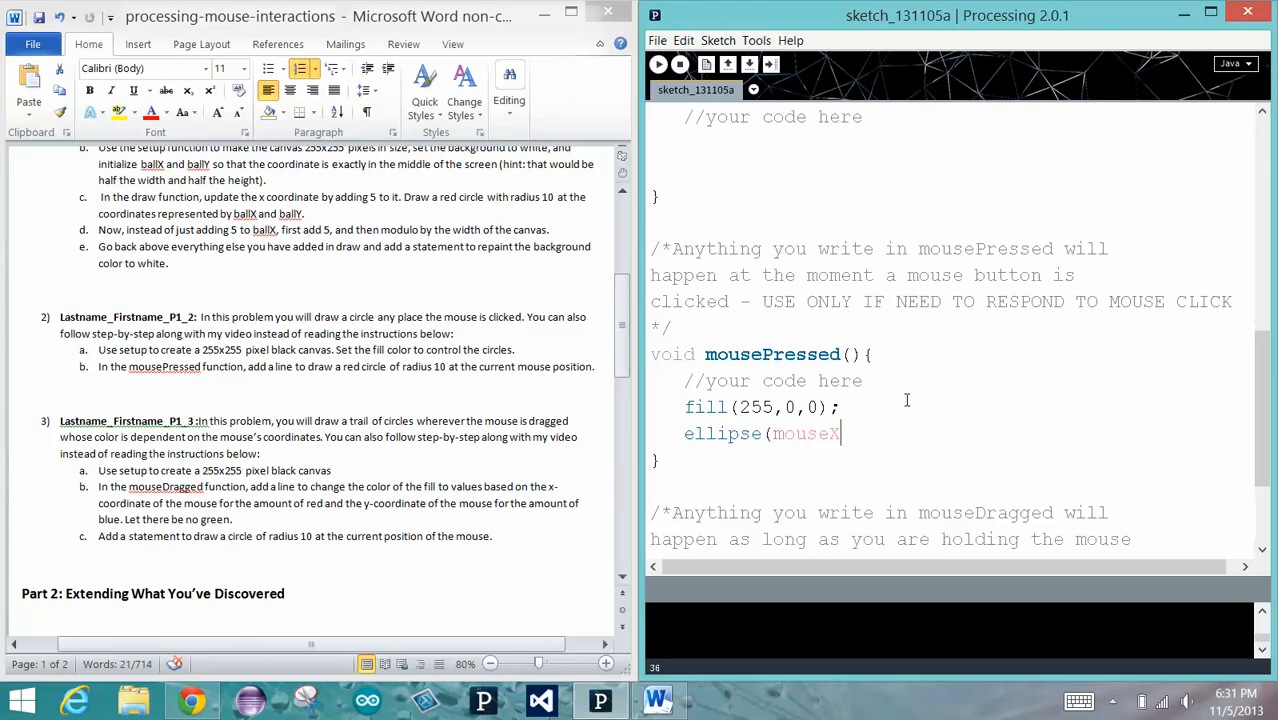
pyautogui.write(', mouse')
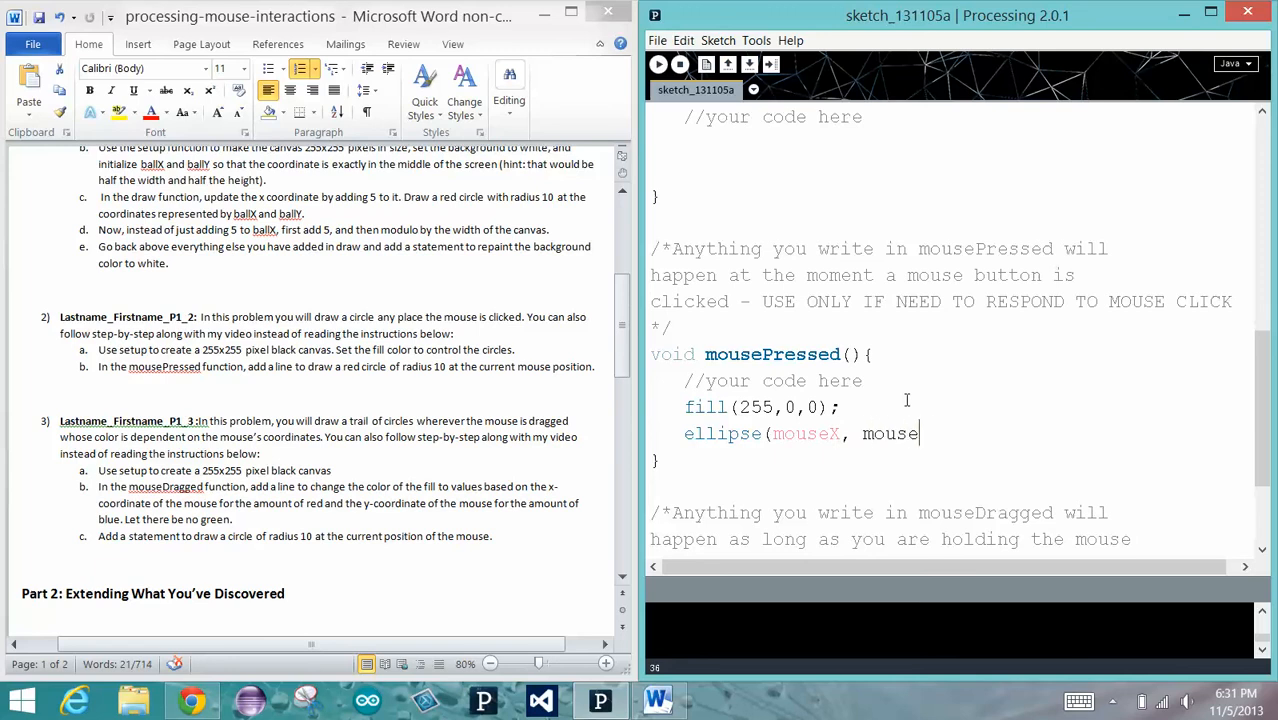
pyautogui.write('Y, 20,20);')
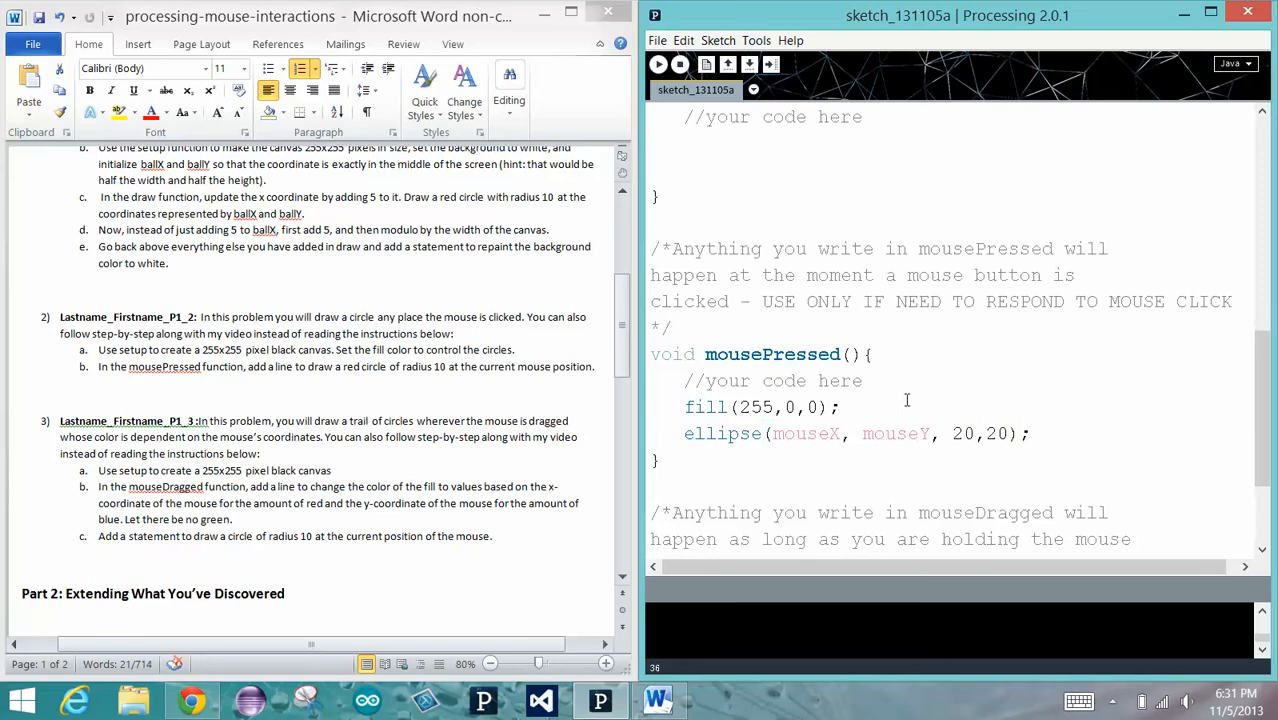
pyautogui.moveTo(818, 300)
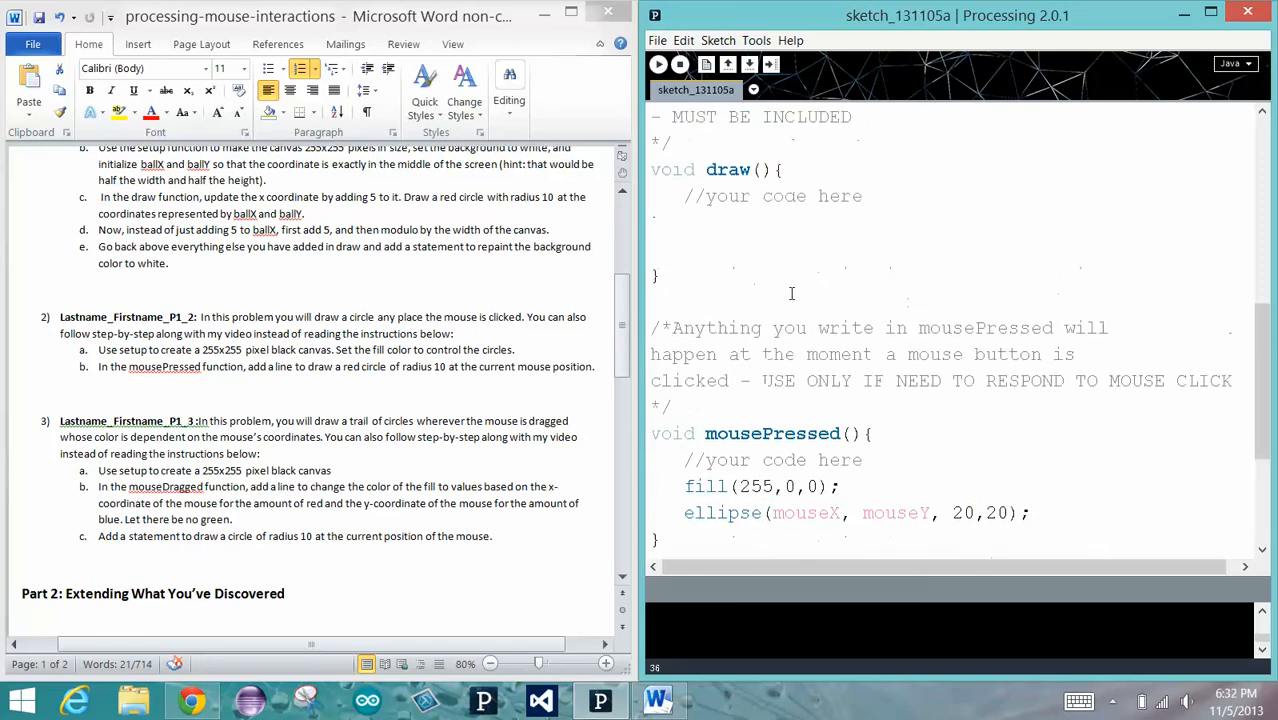
pyautogui.scroll(-3)
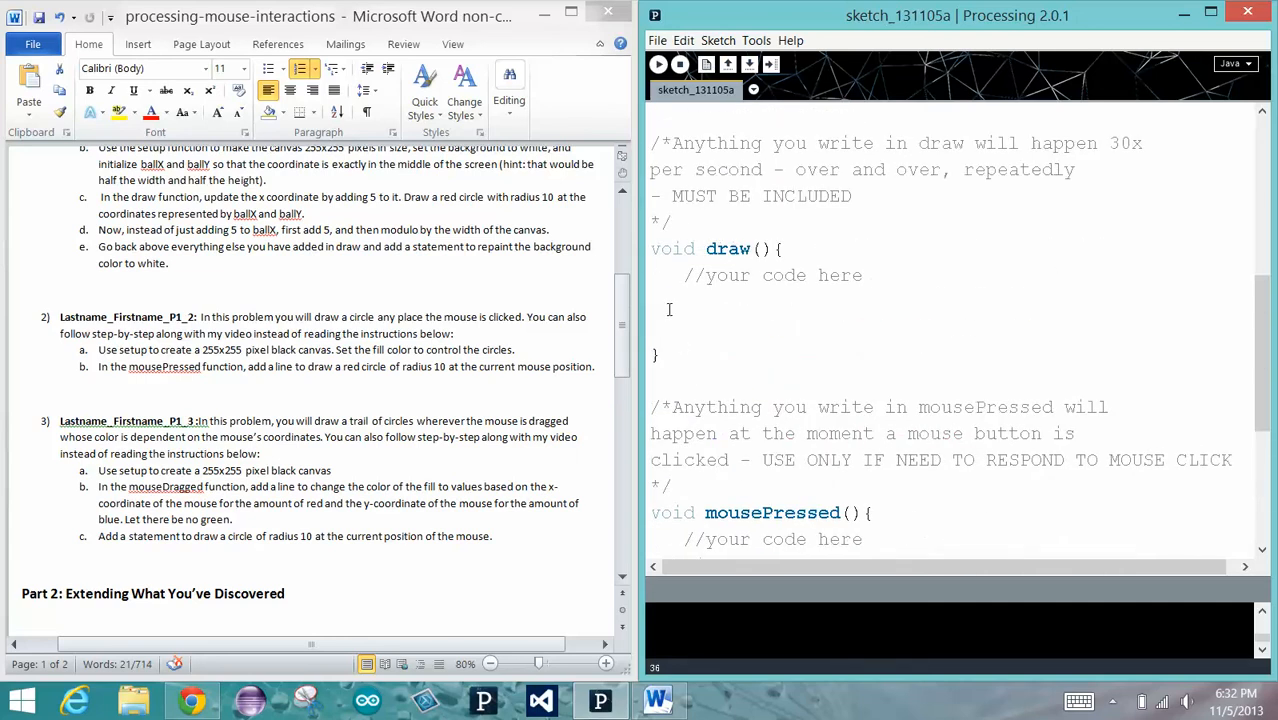
pyautogui.moveTo(822, 332)
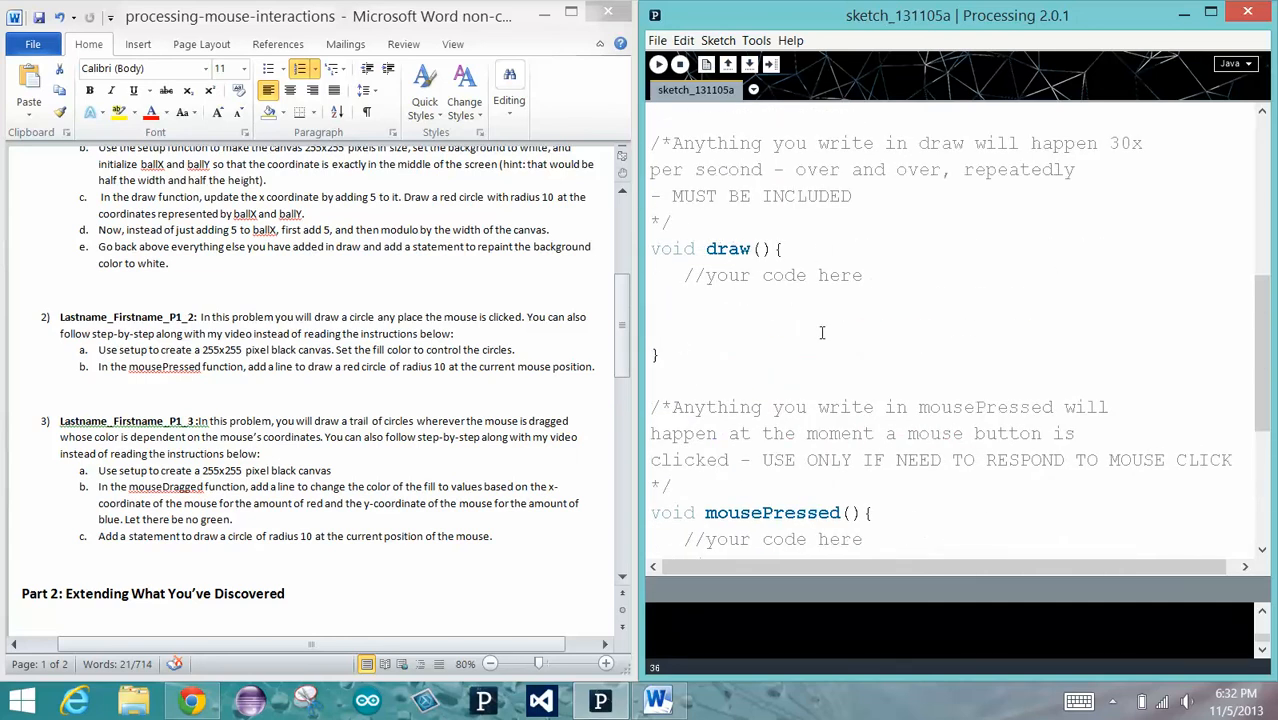
pyautogui.moveTo(656, 64)
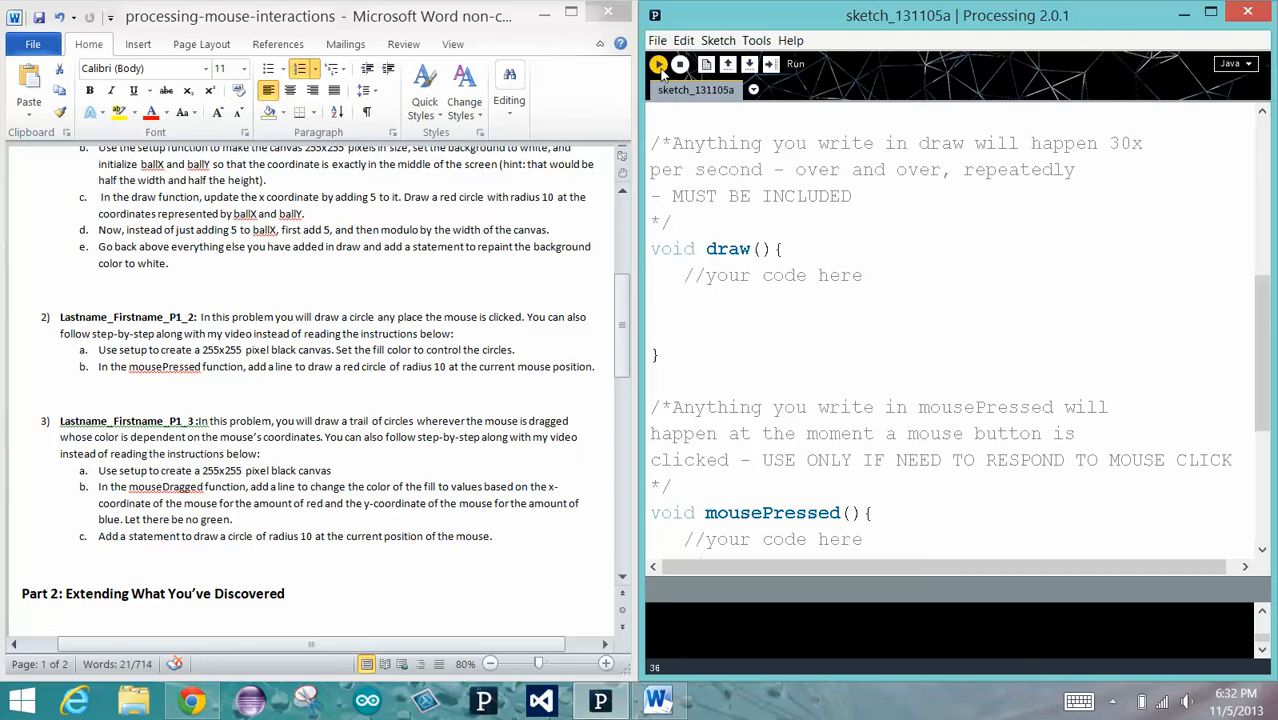
# Run the sketch and click the black canvas to leave several red circles
pyautogui.click(656, 64)
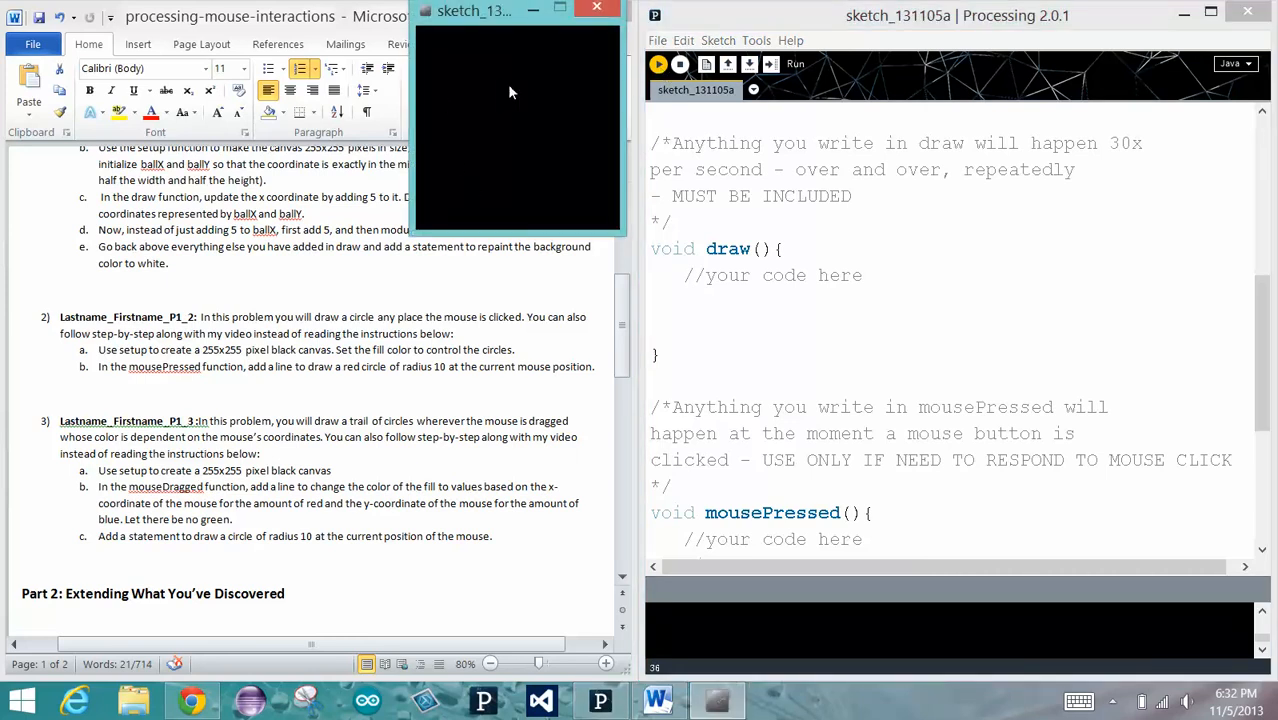
pyautogui.click(448, 58)
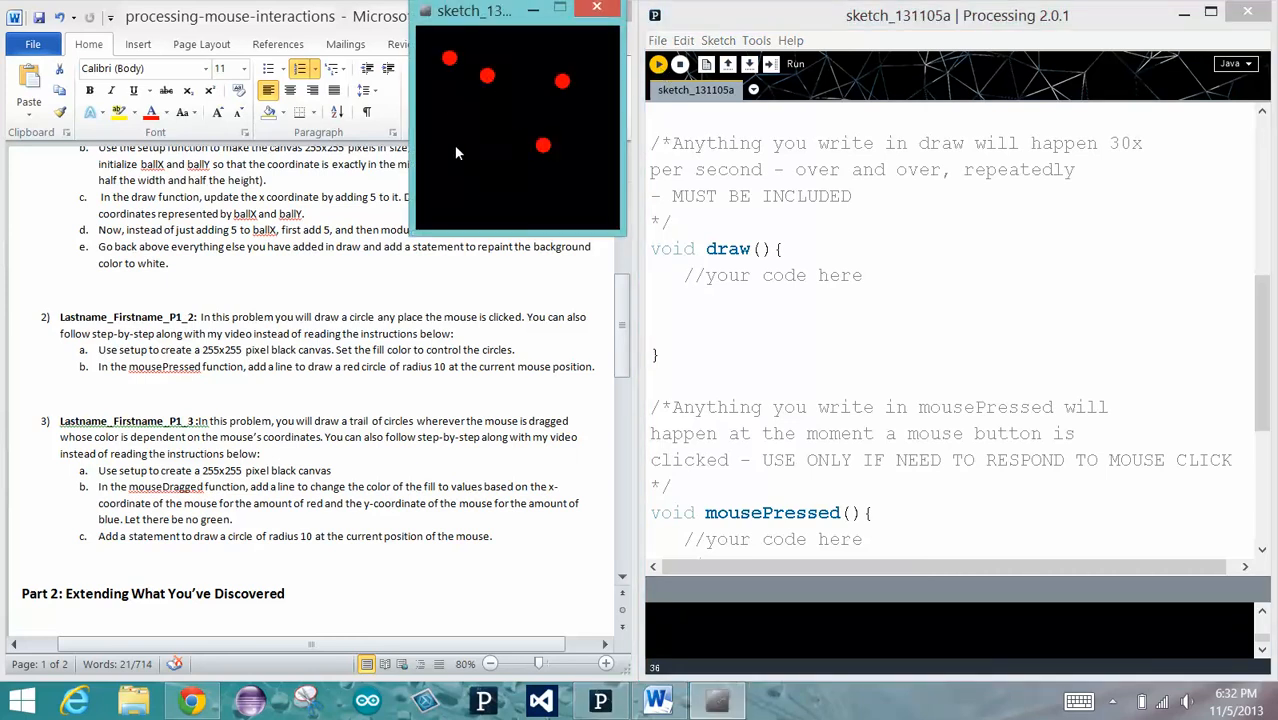
pyautogui.click(490, 108)
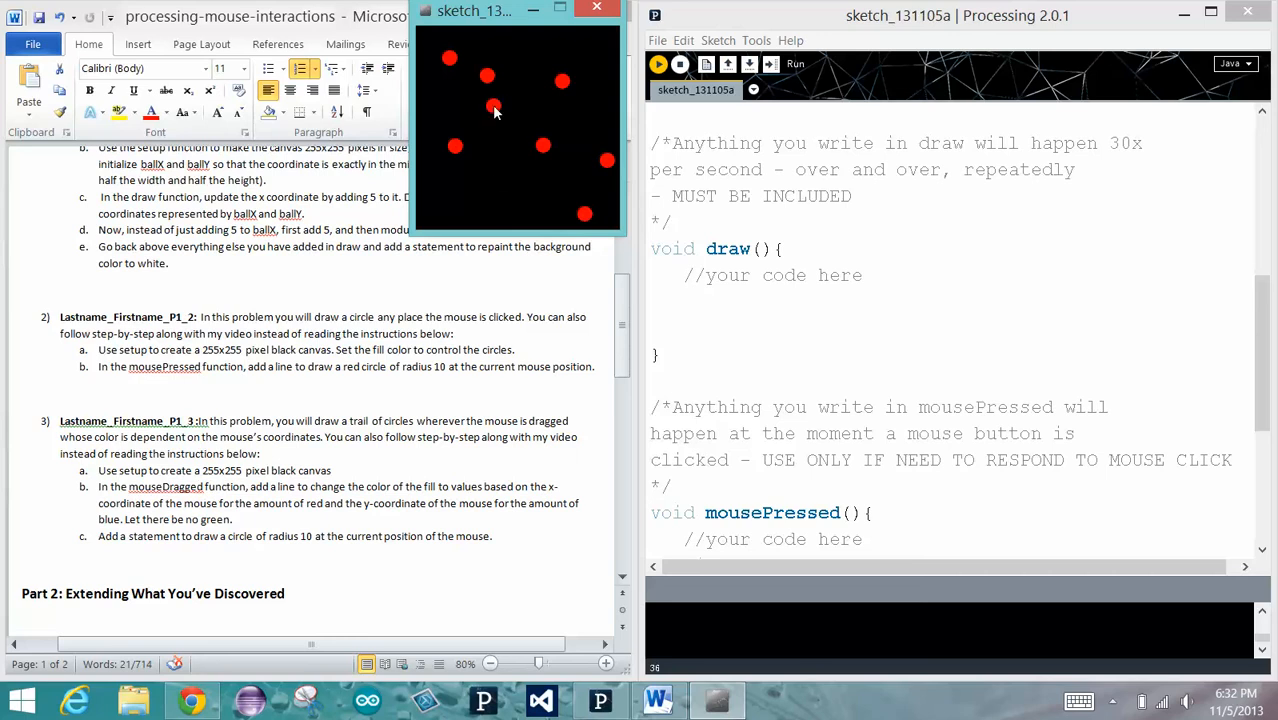